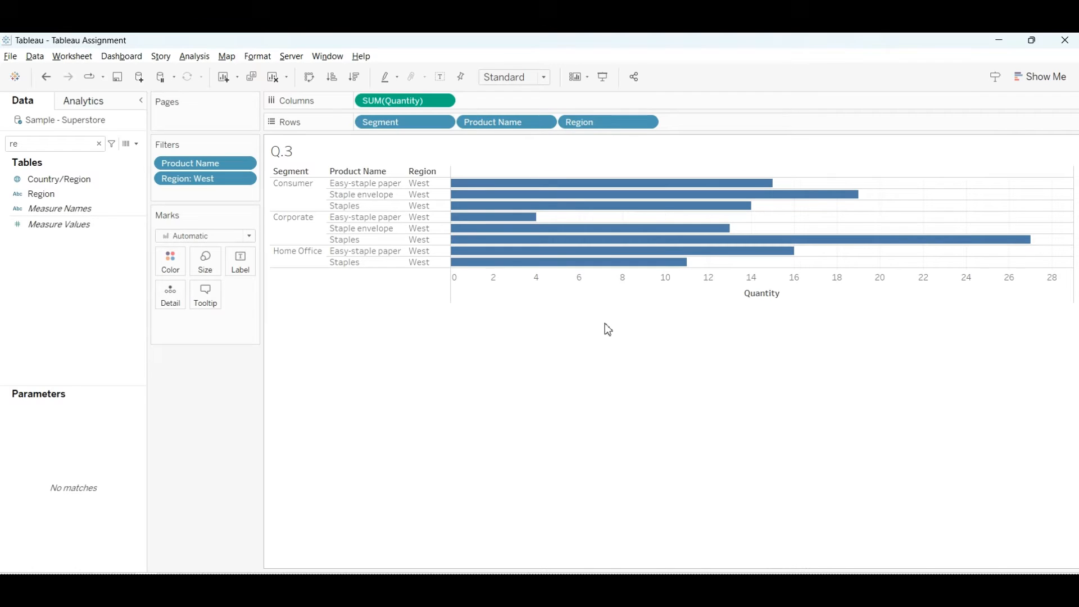
mouse_move(358, 170)
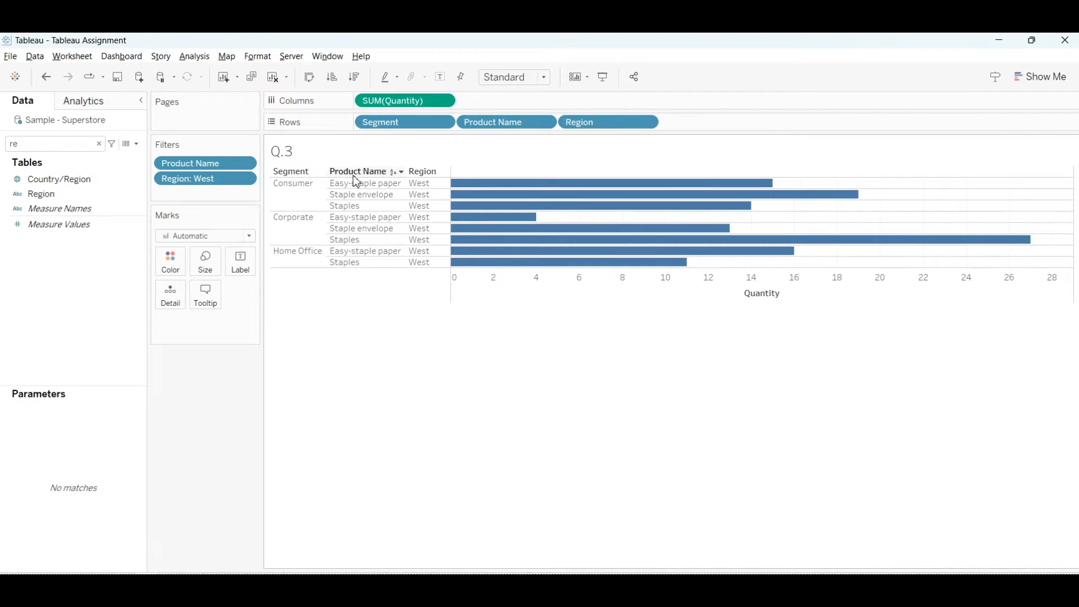
Step: Switch to a blank worksheet in the Tableau youtube video workbook
left_click(365, 183)
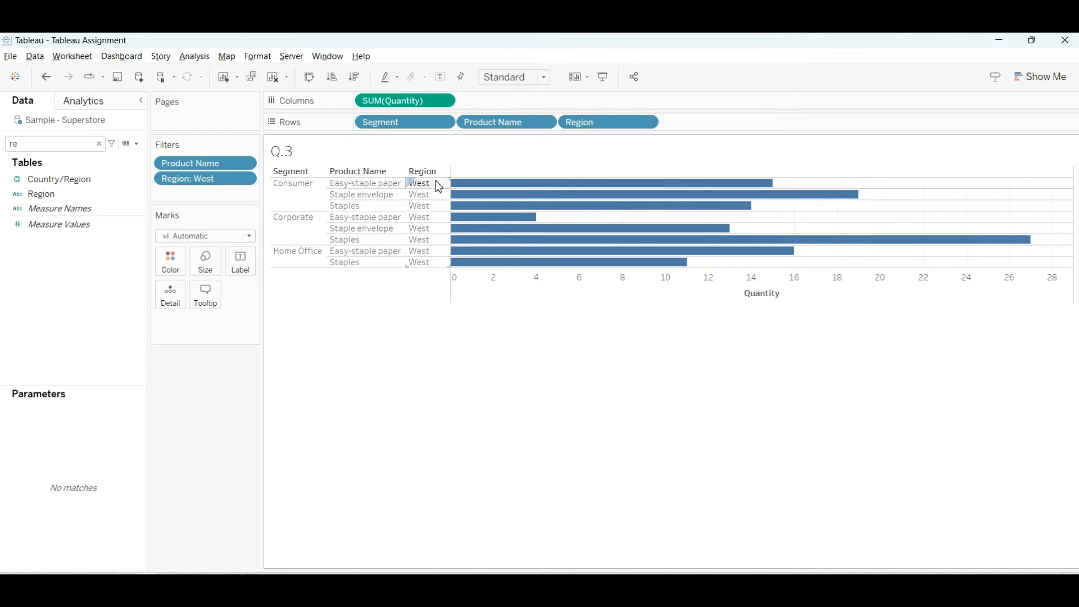
mouse_move(453, 365)
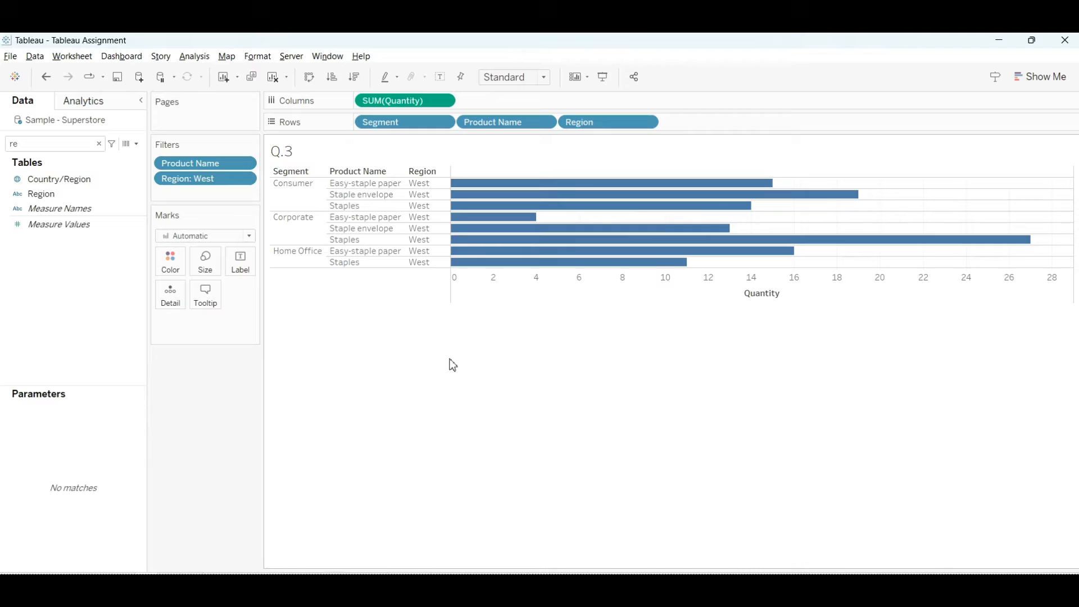
mouse_move(26, 304)
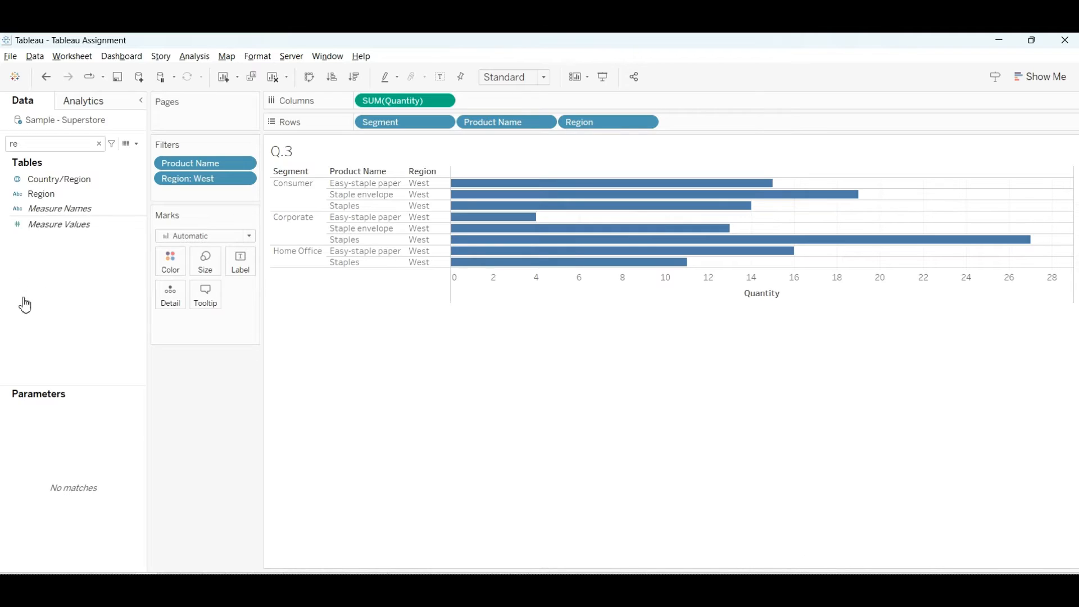
left_click(46, 77)
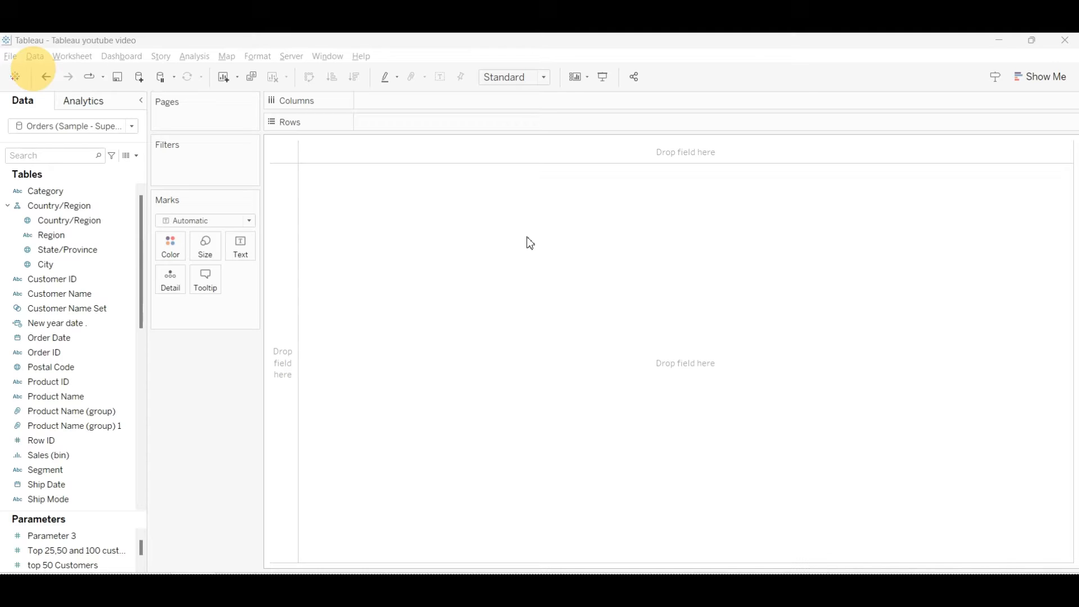
Step: Search fields for 'qu', put SUM(Quantity) on Columns, and clear the search
scroll("down", 3)
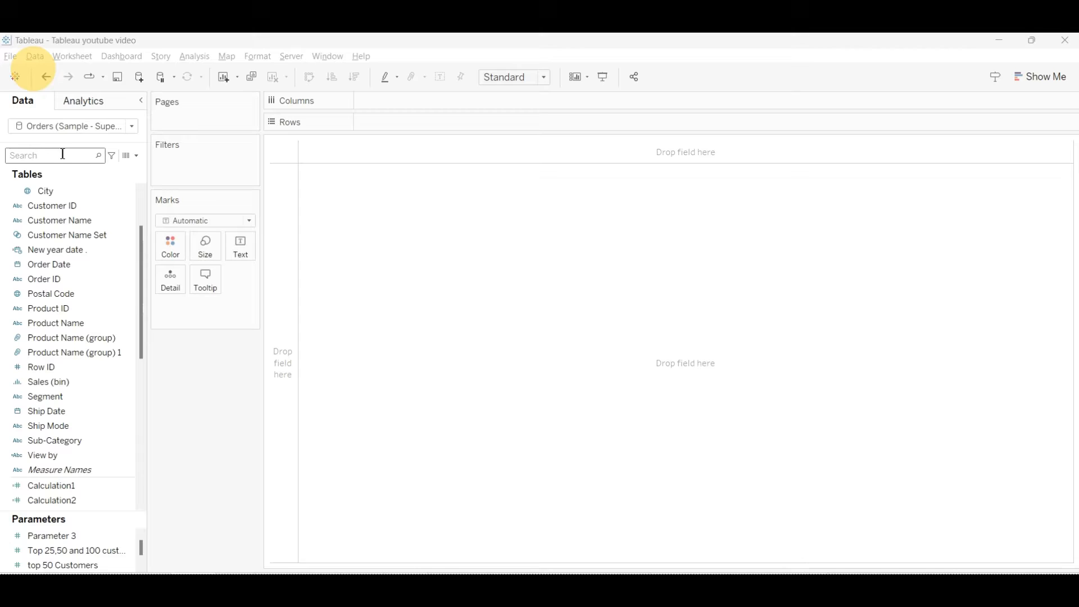
type("qu")
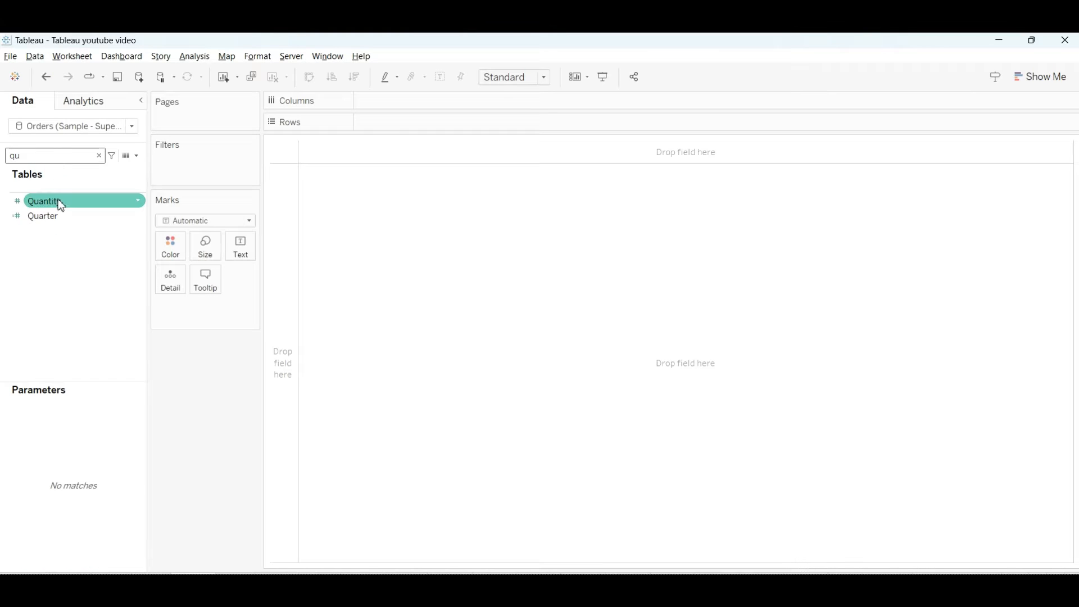
left_click_drag(45, 200, 413, 108)
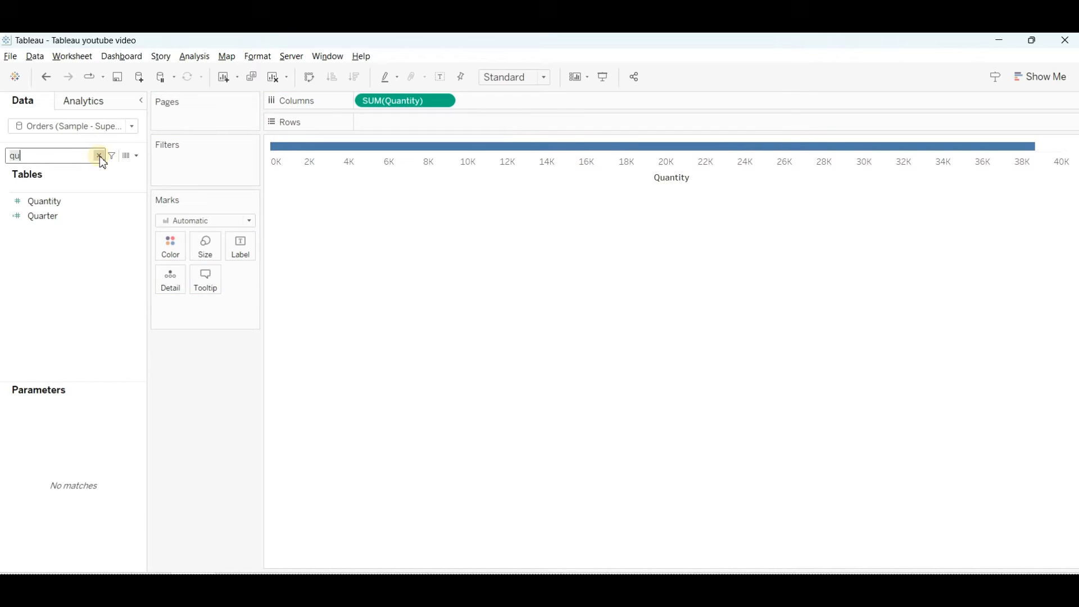
left_click(99, 155)
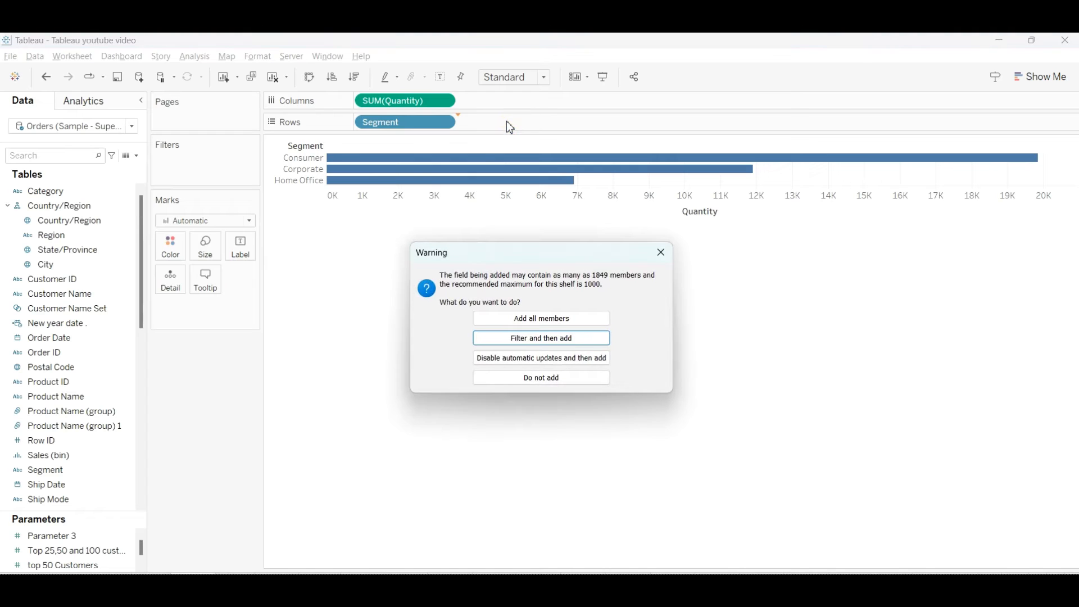
mouse_move(541, 318)
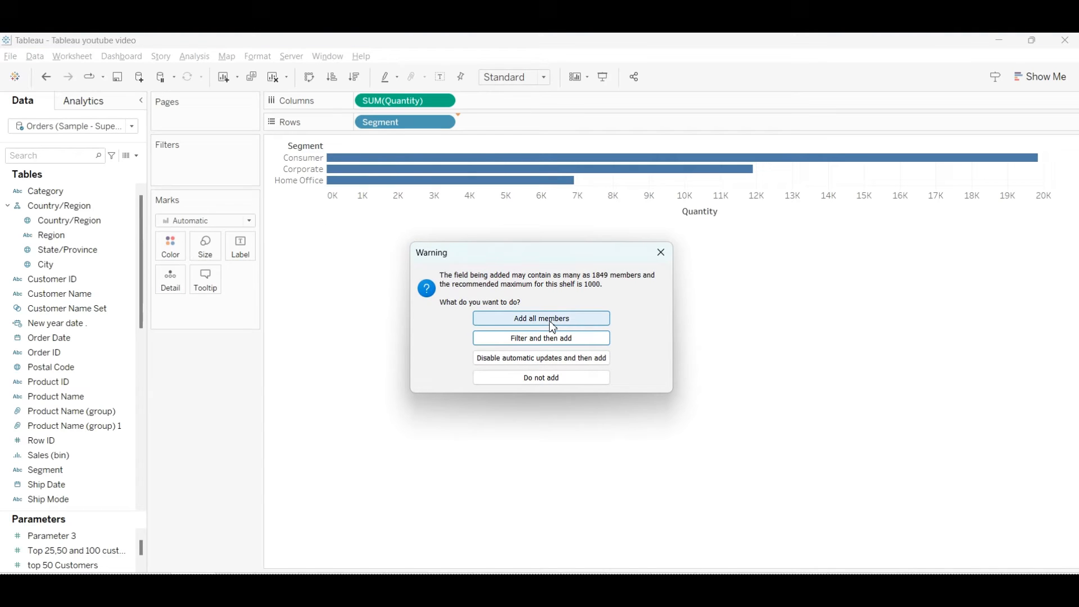
Step: Accept the warning and add all Product Name members to the chart
left_click(540, 318)
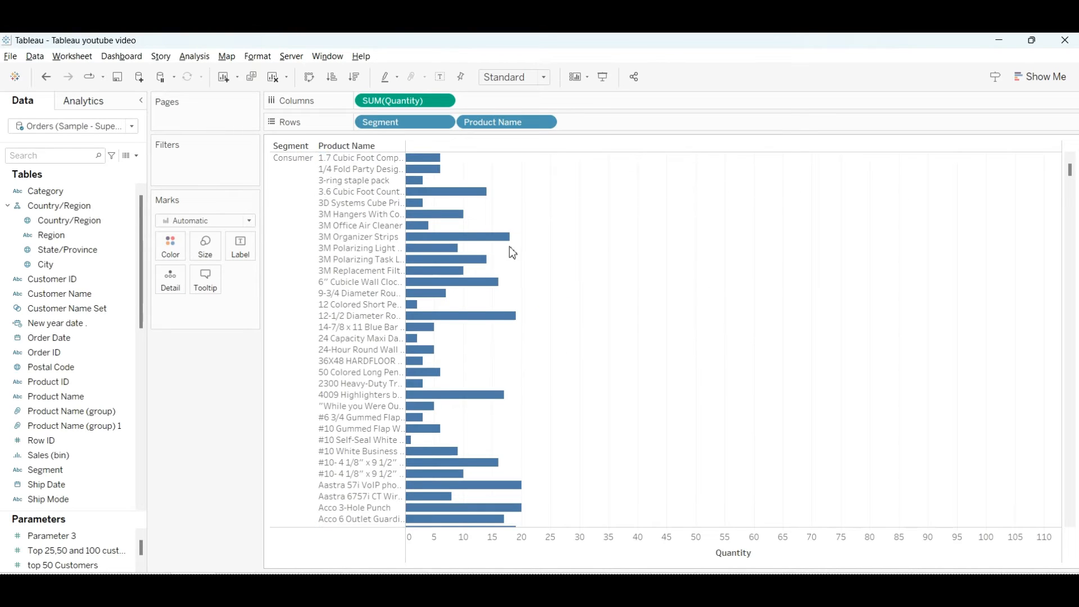
mouse_move(493, 169)
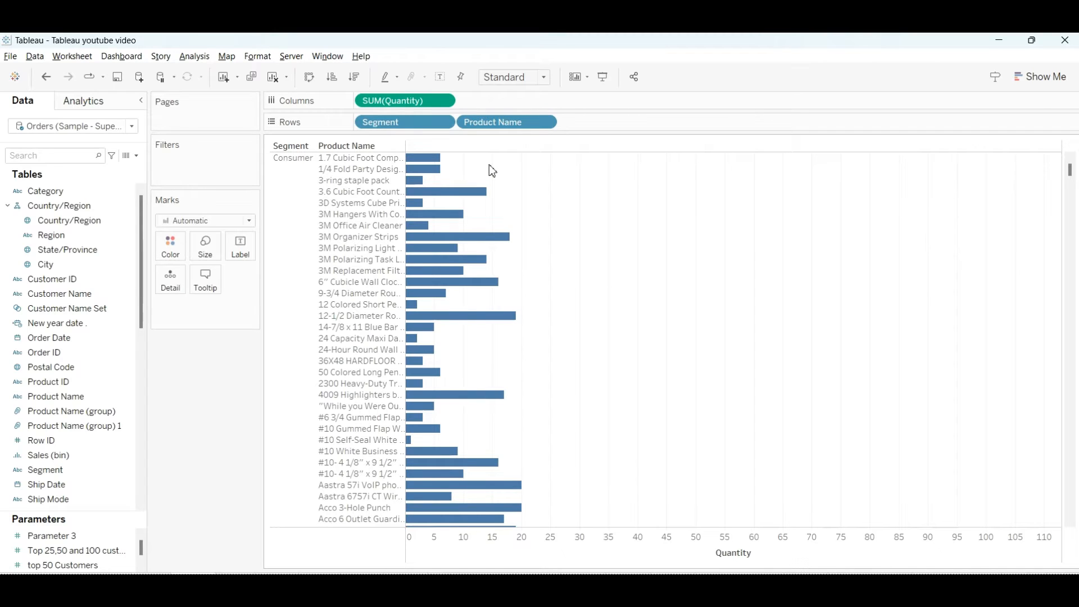
Step: Add Region to Rows and put Product Name on the Filters shelf
left_click(55, 396)
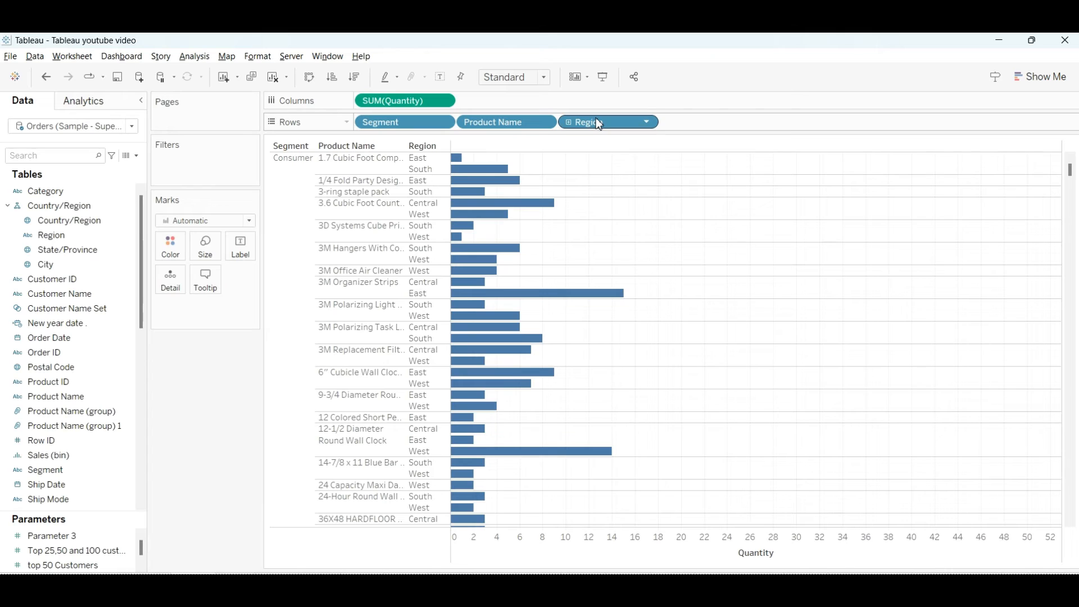
mouse_move(587, 122)
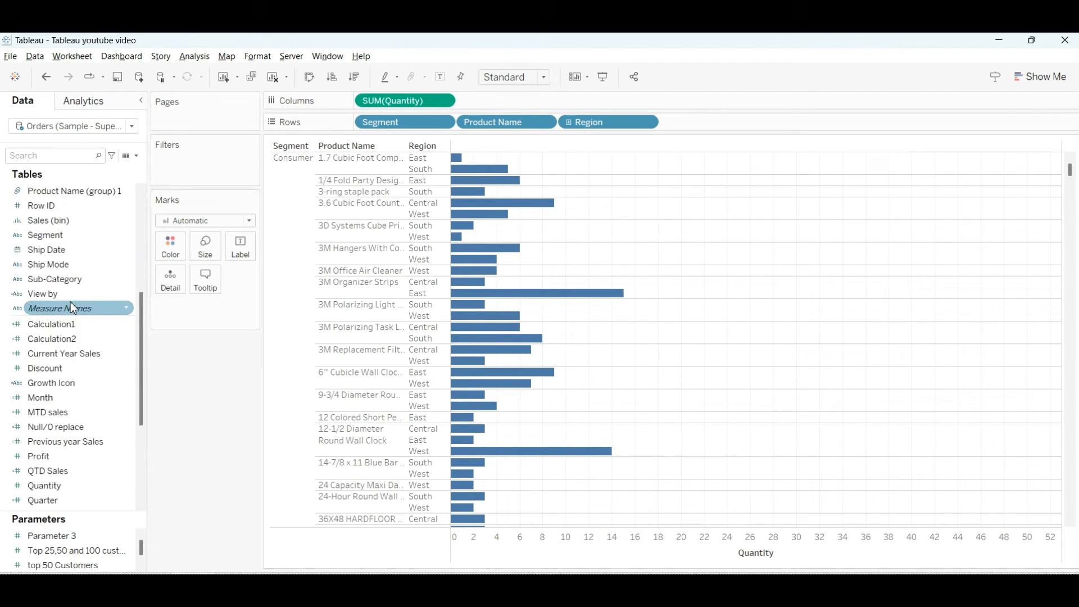
scroll("down", 3)
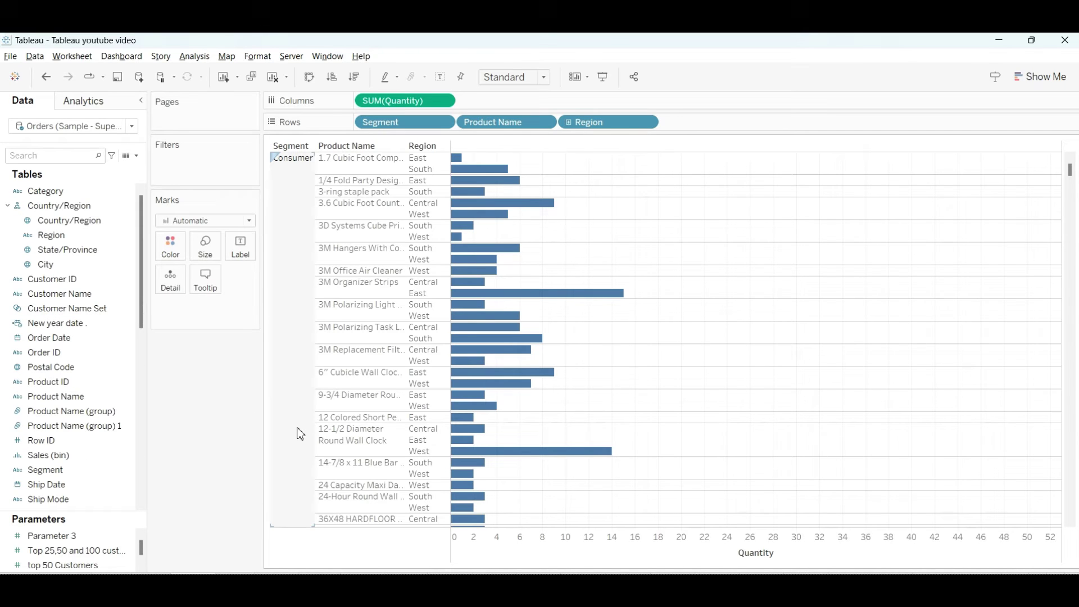
mouse_move(326, 398)
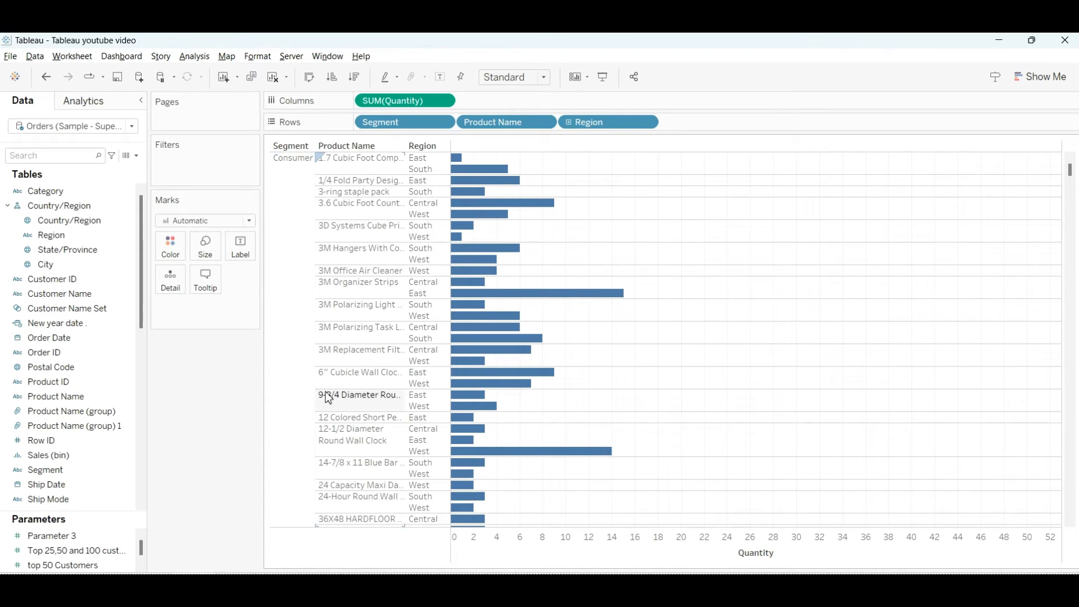
mouse_move(358, 394)
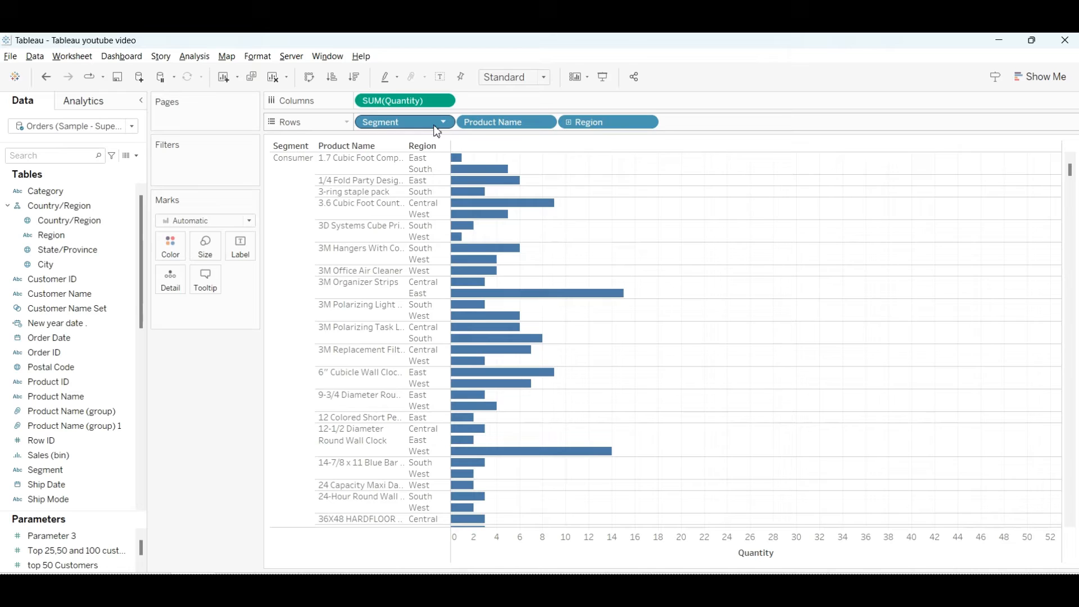
mouse_move(604, 122)
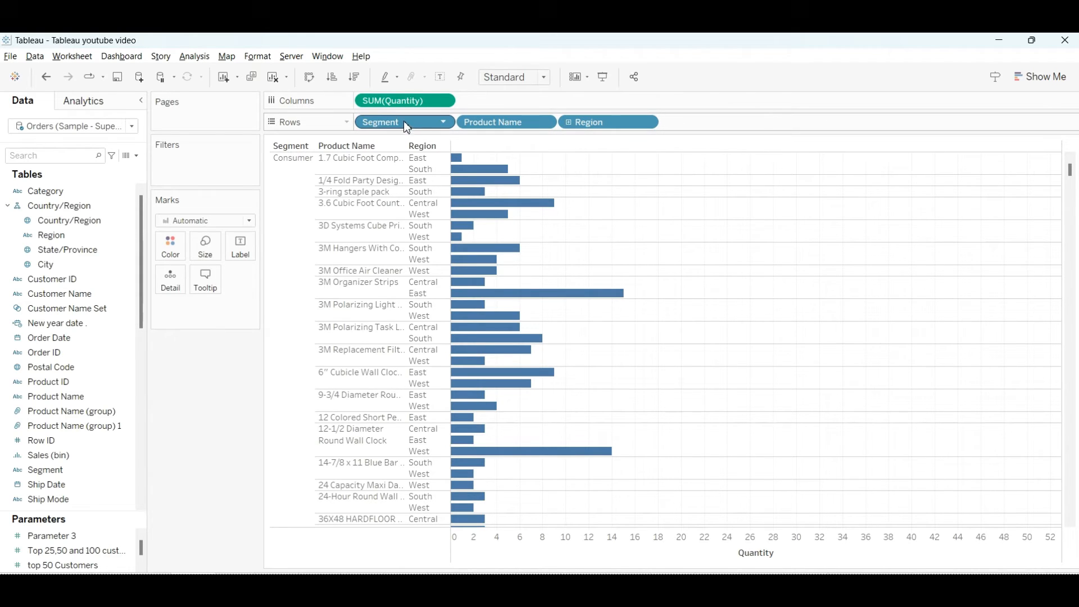
mouse_move(405, 101)
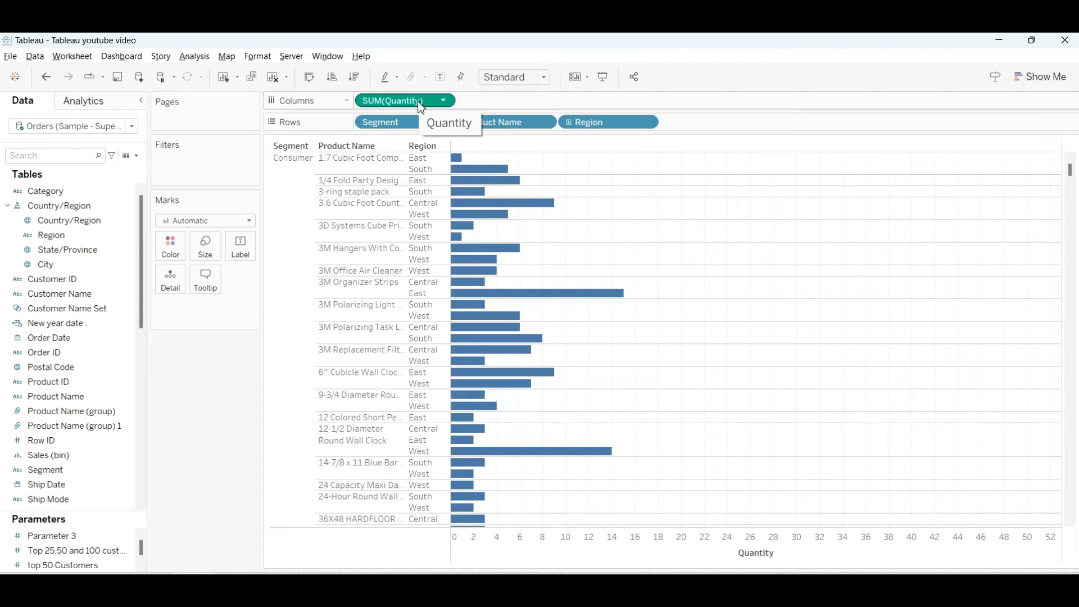
mouse_move(572, 122)
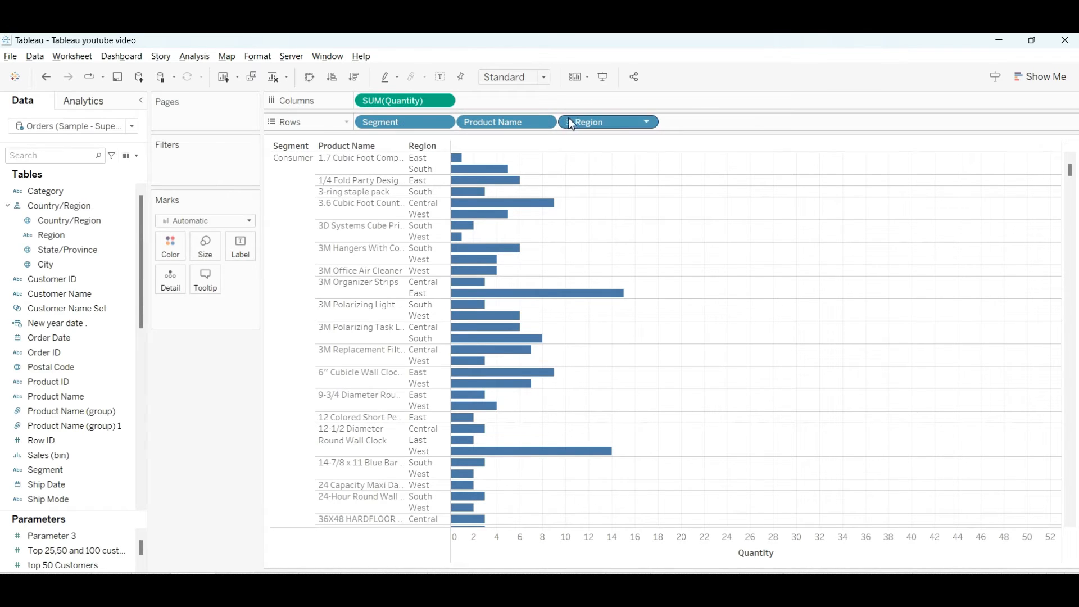
mouse_move(523, 128)
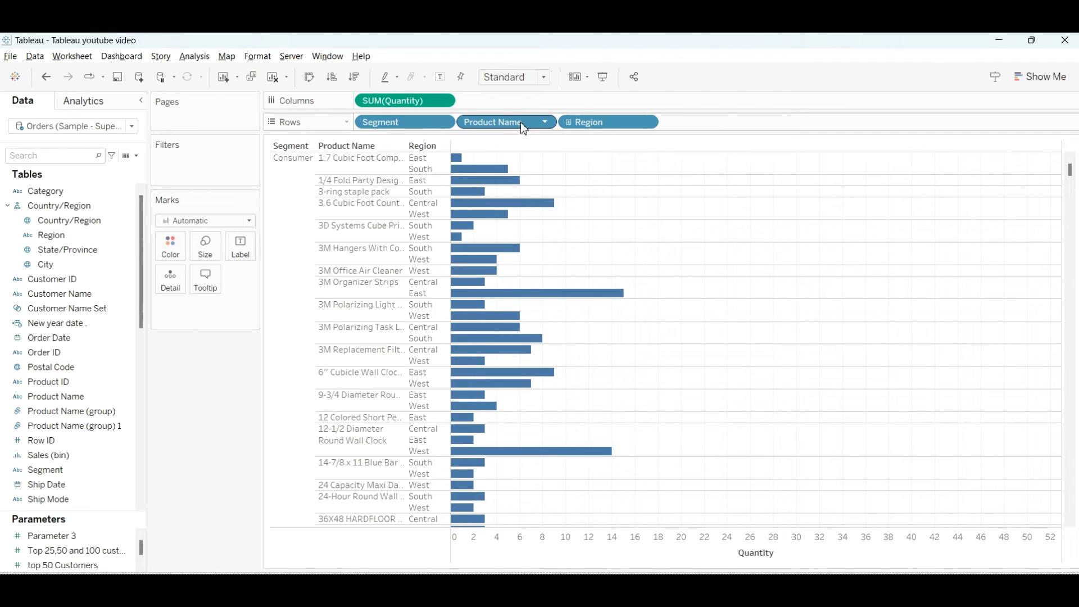
mouse_move(503, 122)
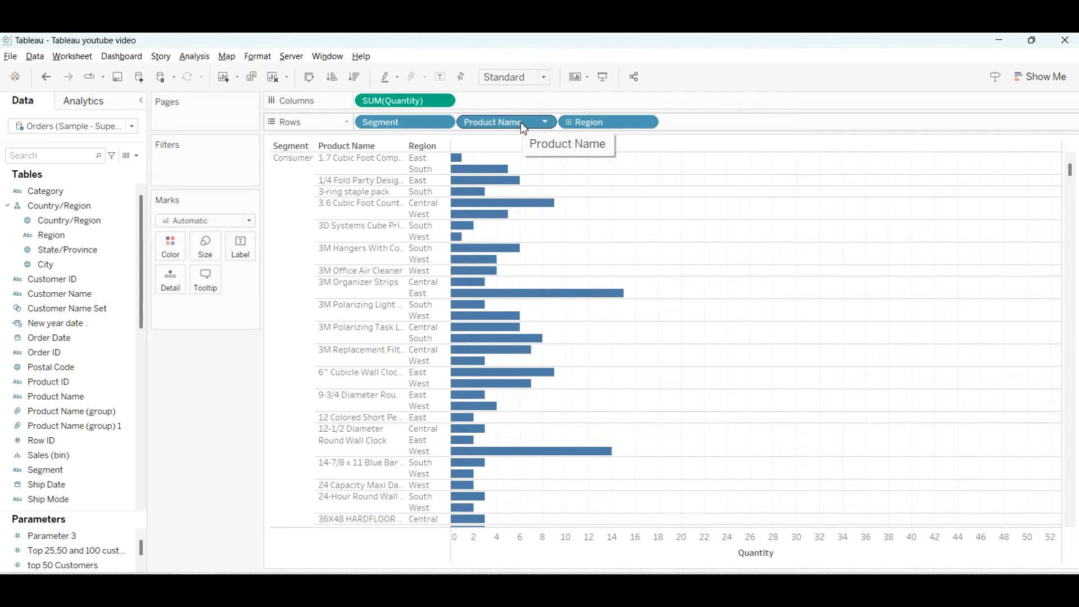
mouse_move(508, 124)
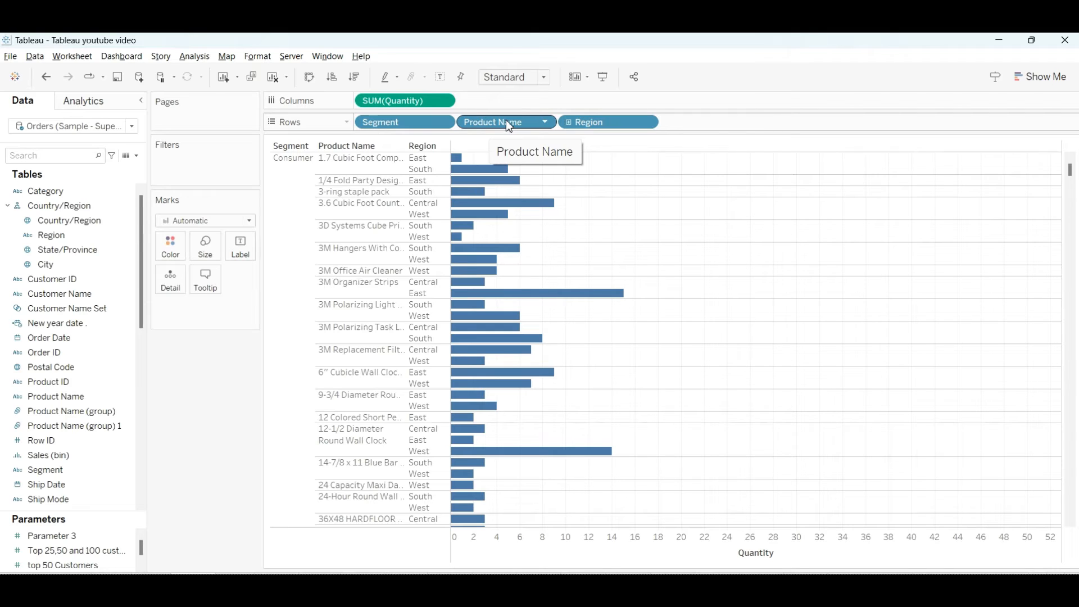
mouse_move(496, 127)
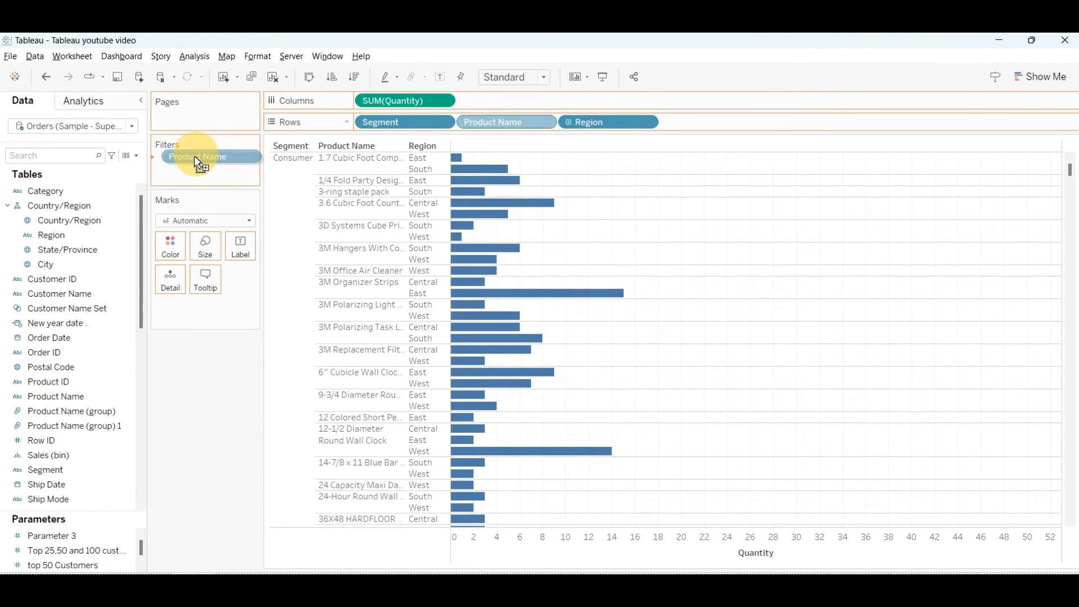
Step: Filter Product Name to the top 3 by Quantity sum
double_click(204, 156)
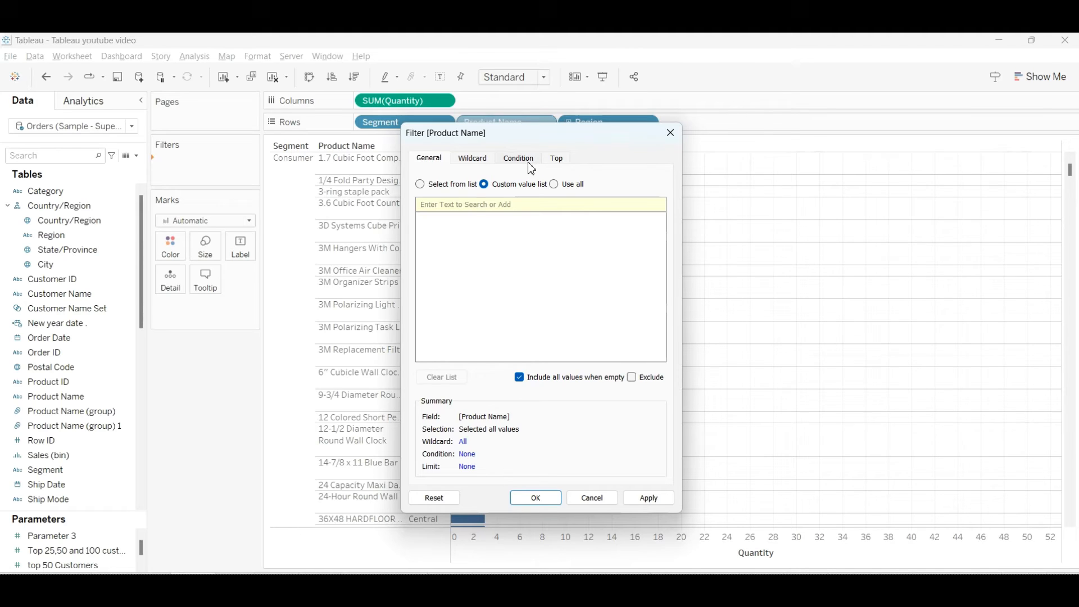
left_click(556, 157)
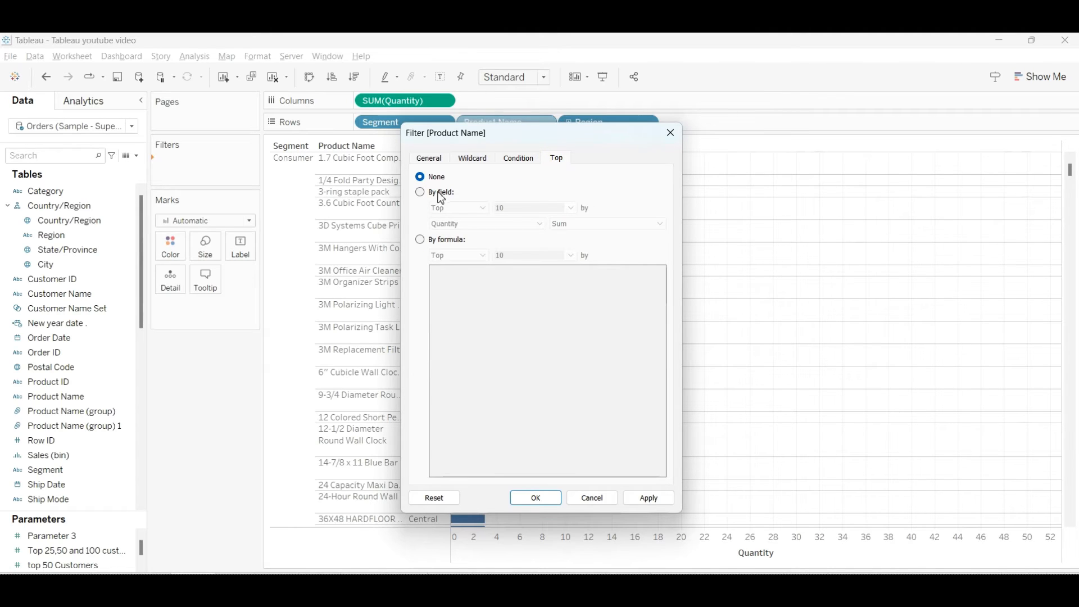
left_click(421, 192)
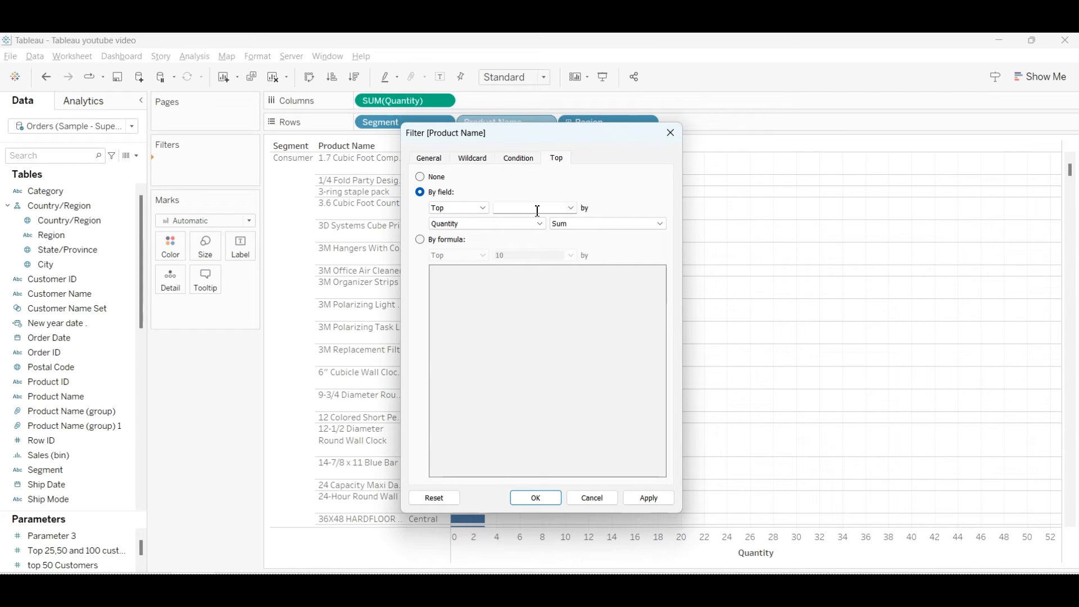
type("3")
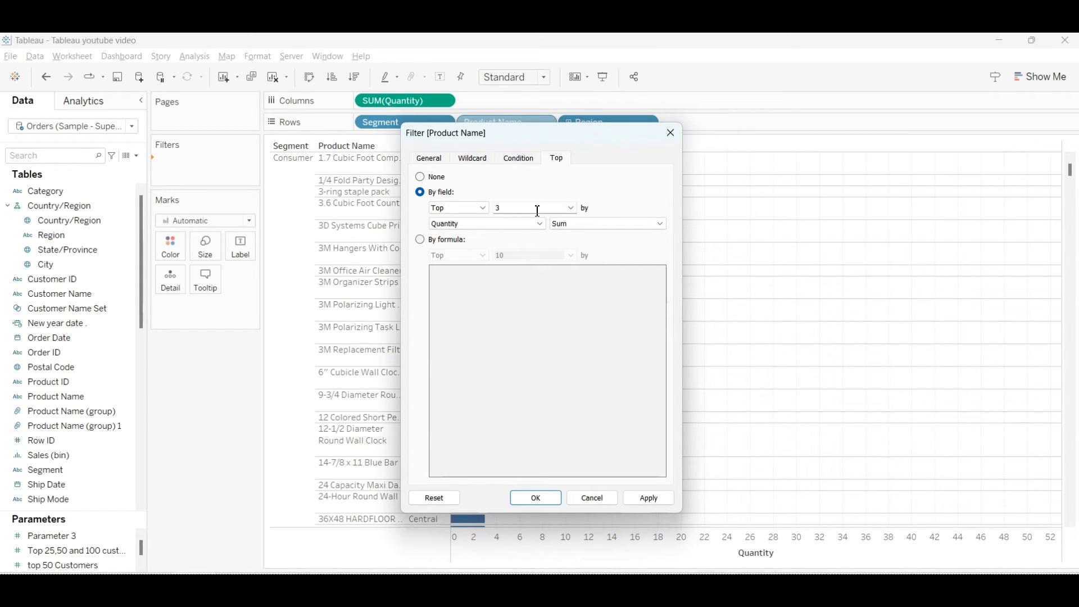
mouse_move(647, 498)
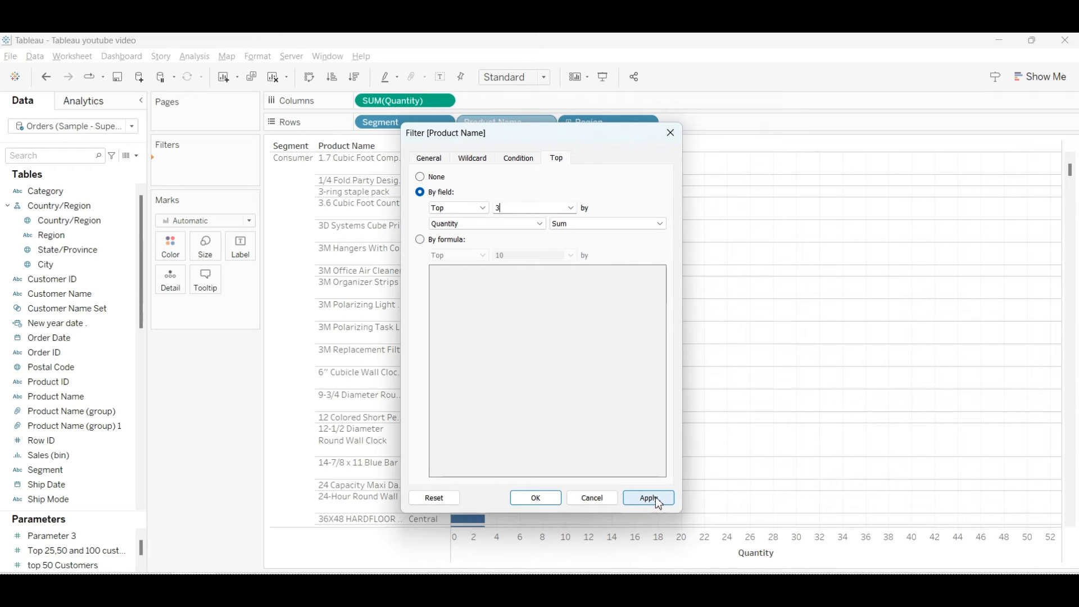
left_click(647, 498)
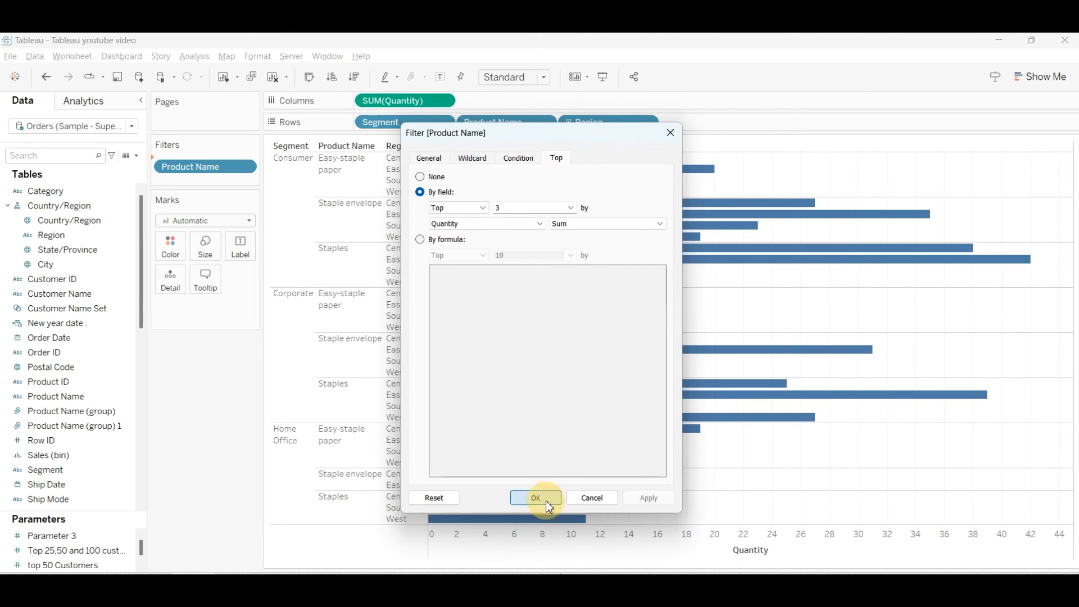
left_click(536, 498)
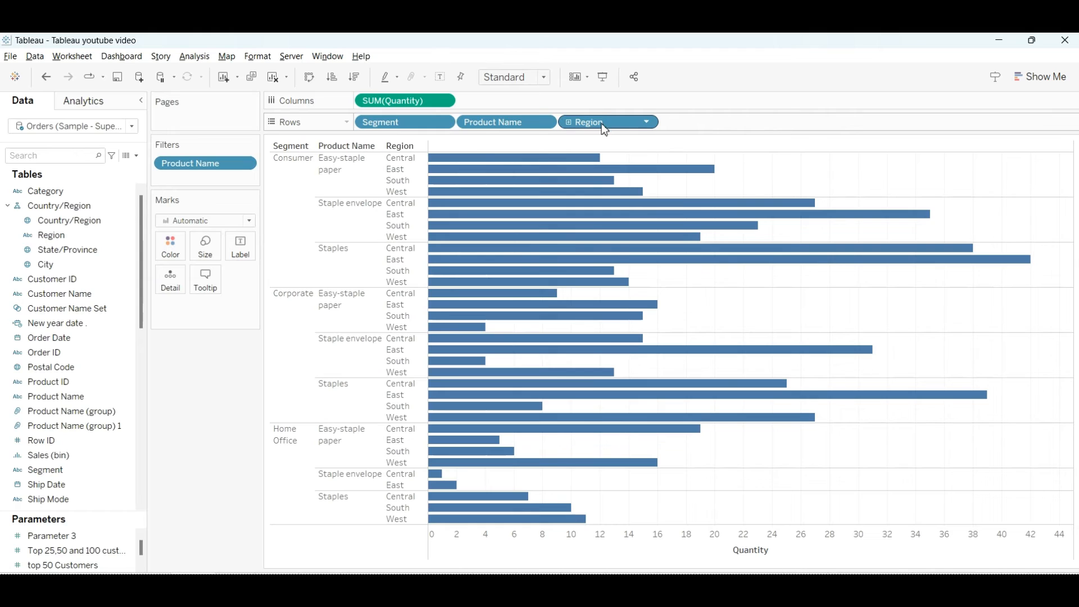
mouse_move(602, 127)
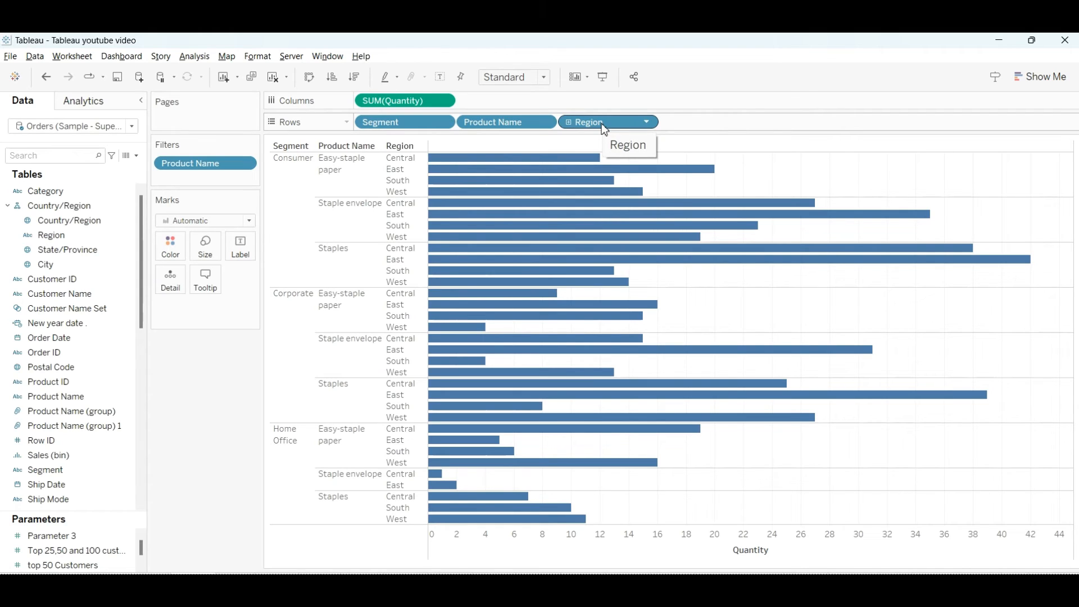
mouse_move(608, 122)
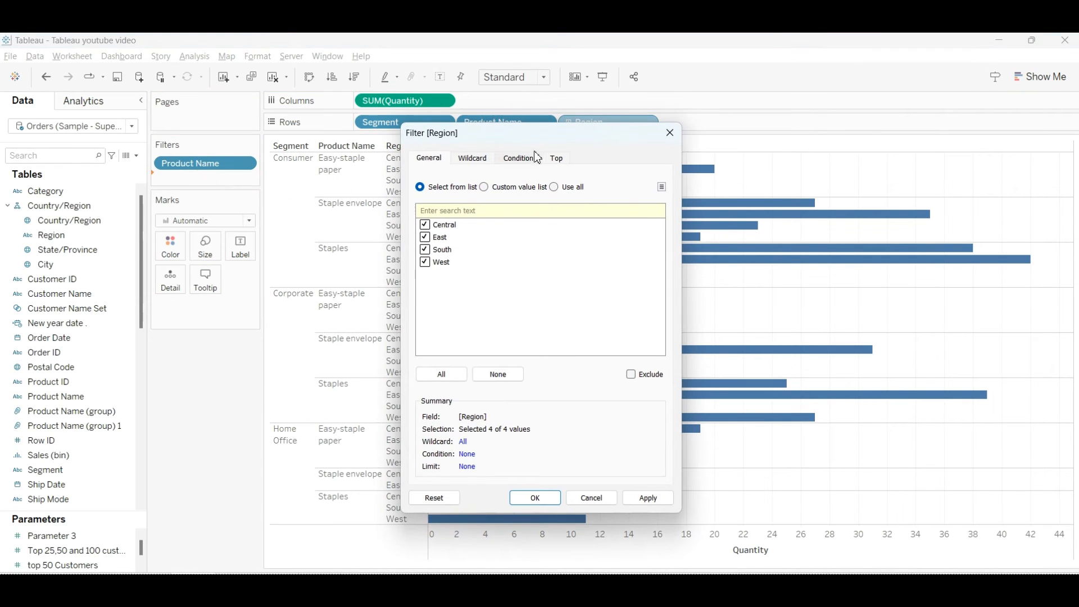
mouse_move(497, 374)
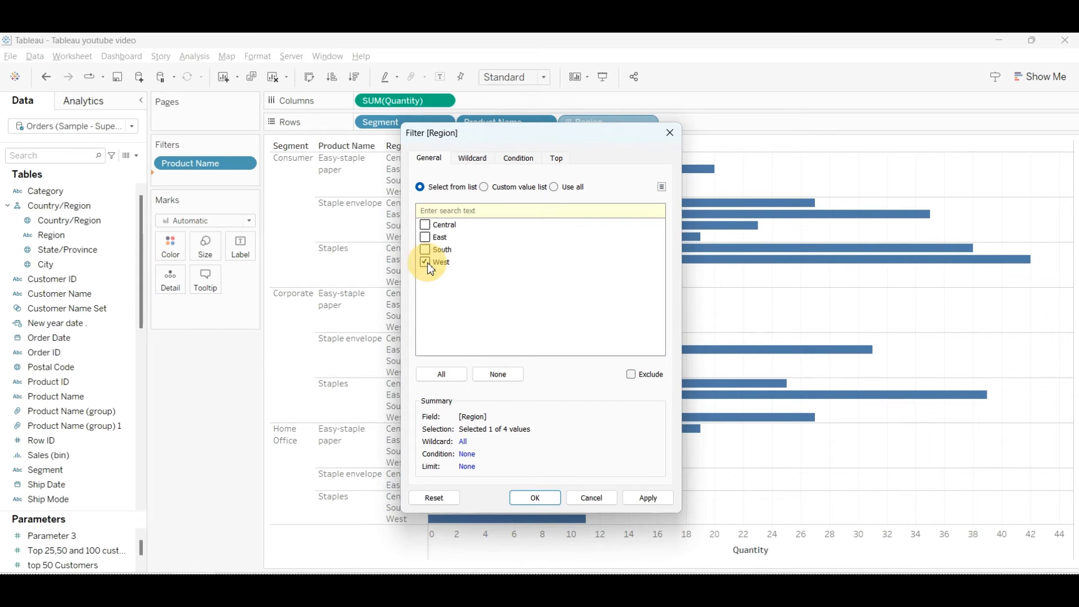
mouse_move(556, 160)
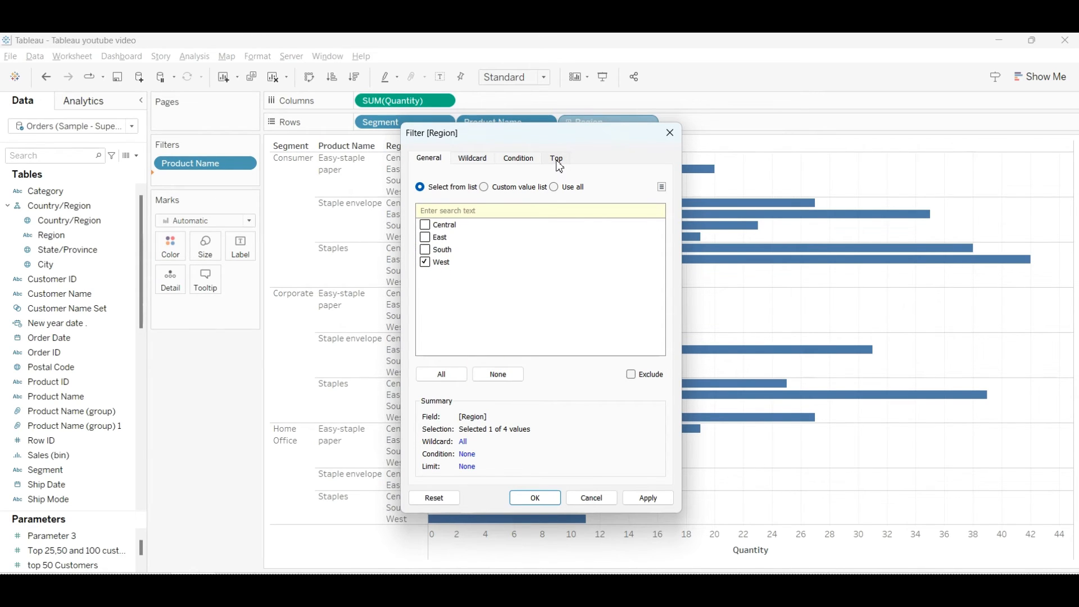
Step: Set the Region filter to keep only West, excluding Central, East and South
left_click(556, 157)
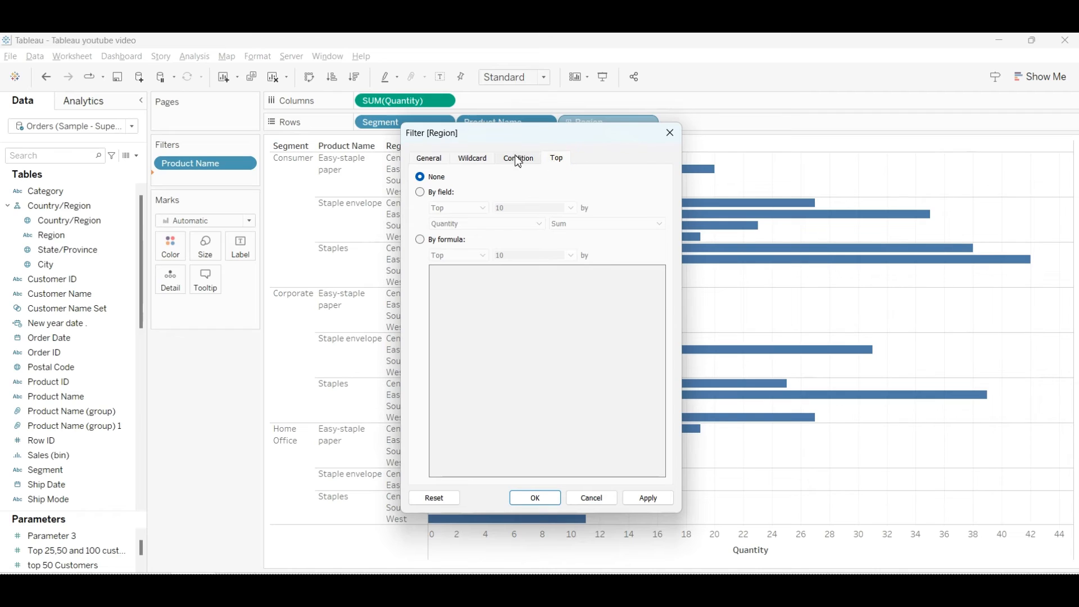
left_click(429, 158)
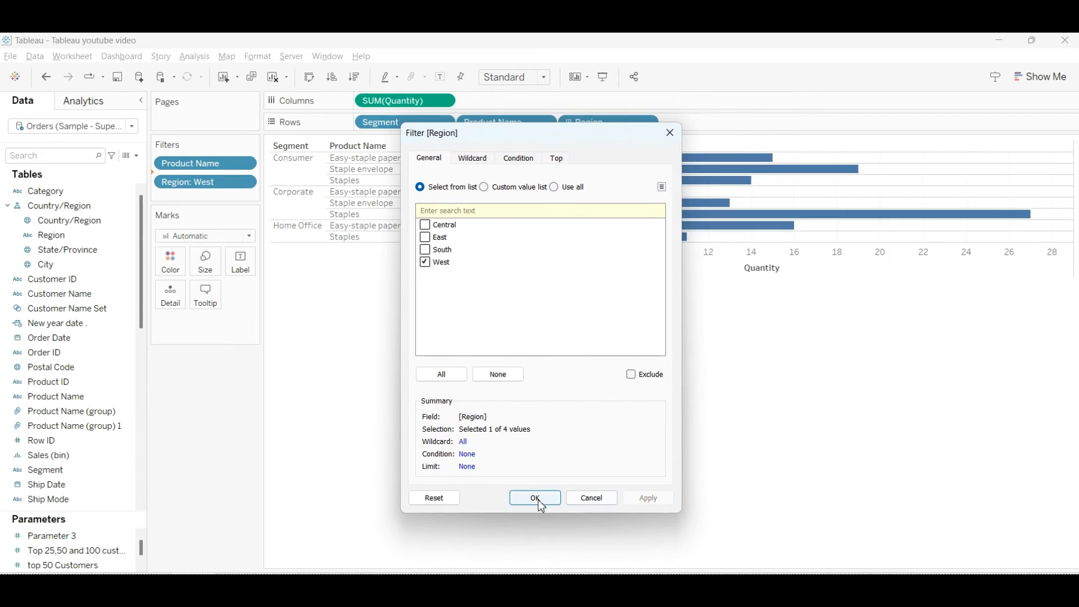
left_click(535, 498)
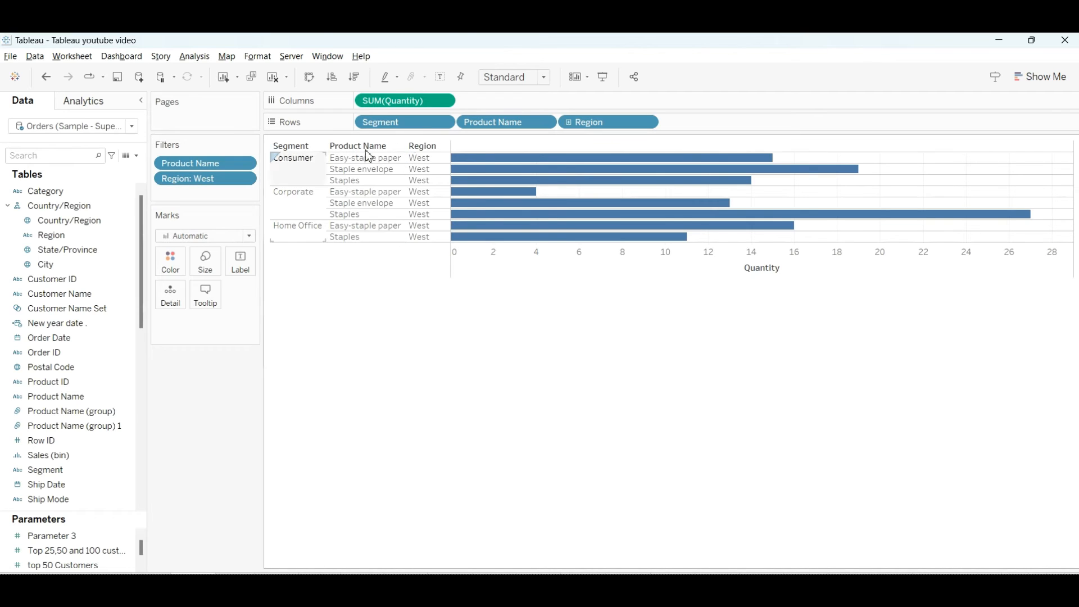
mouse_move(585, 122)
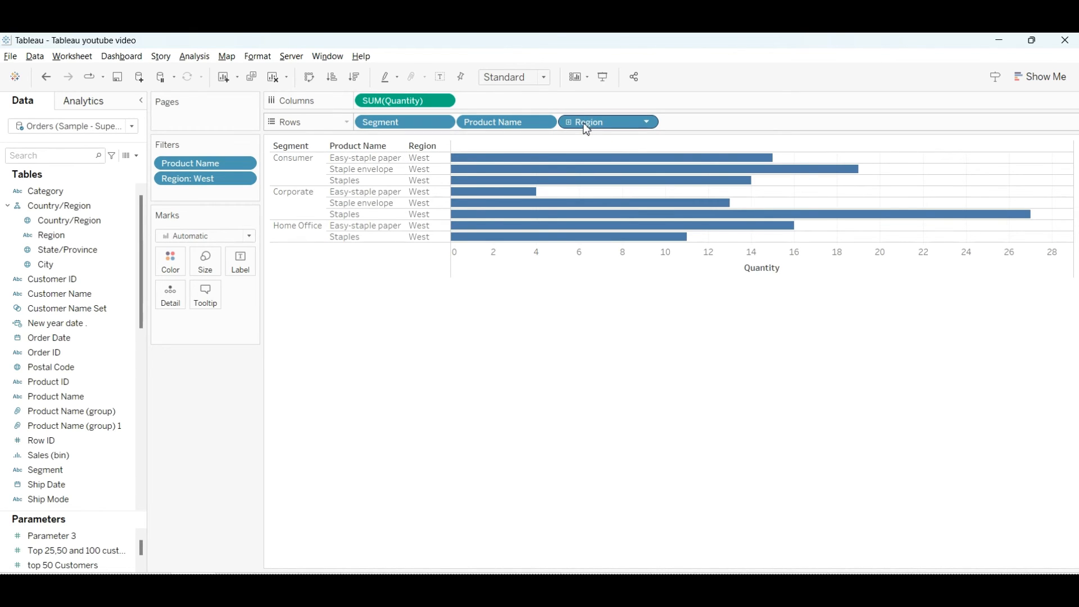
mouse_move(585, 122)
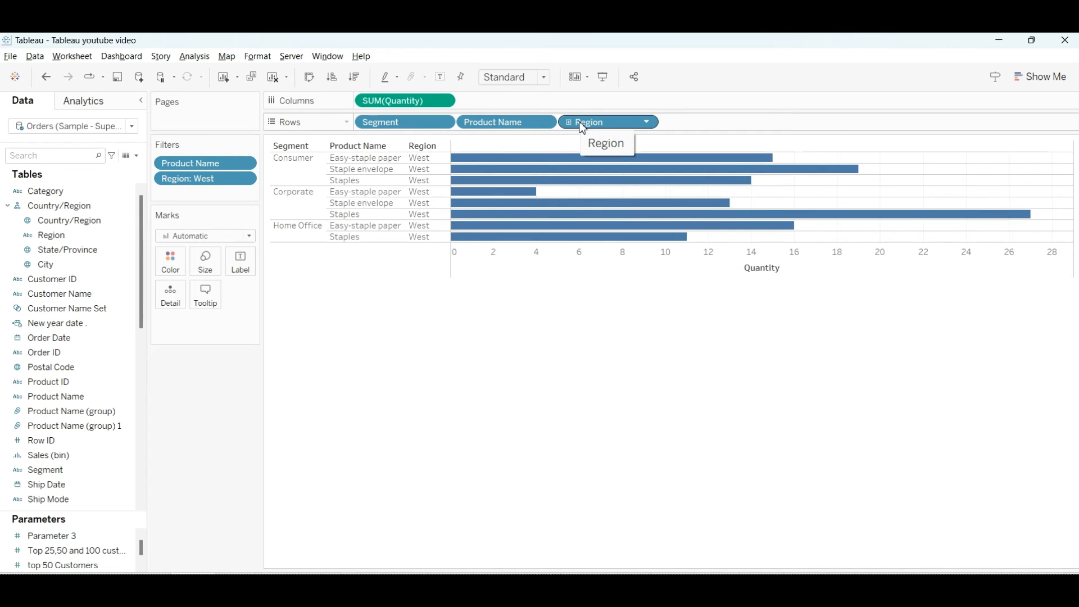
mouse_move(368, 188)
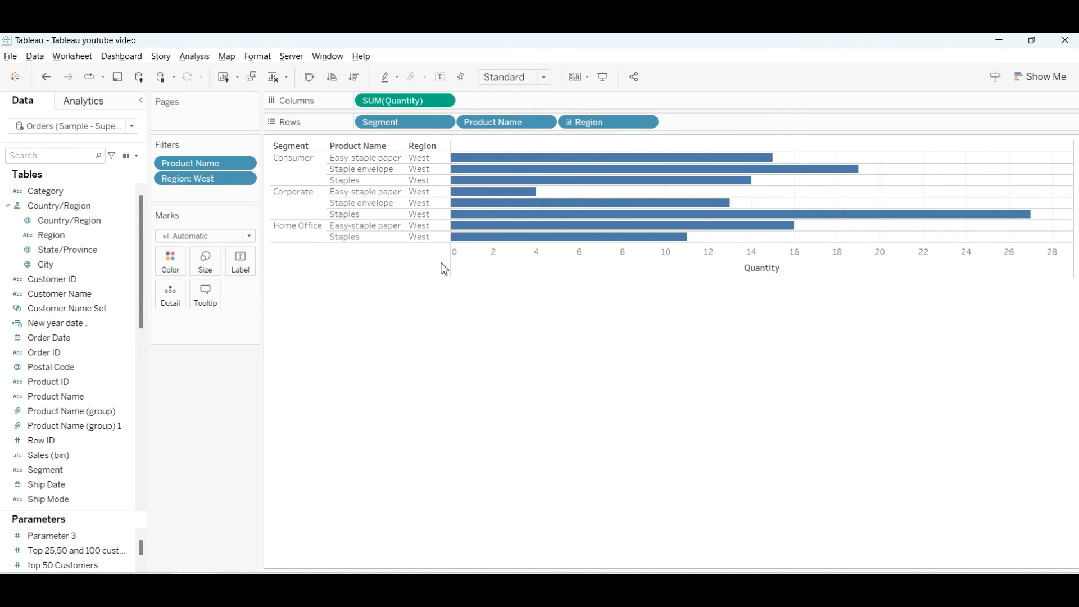
mouse_move(448, 364)
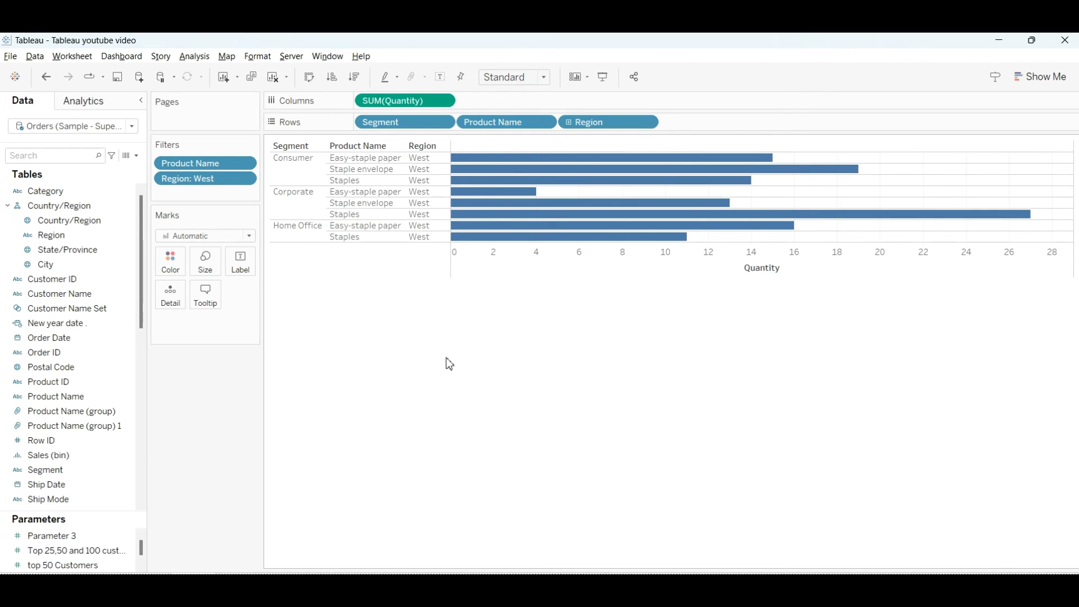